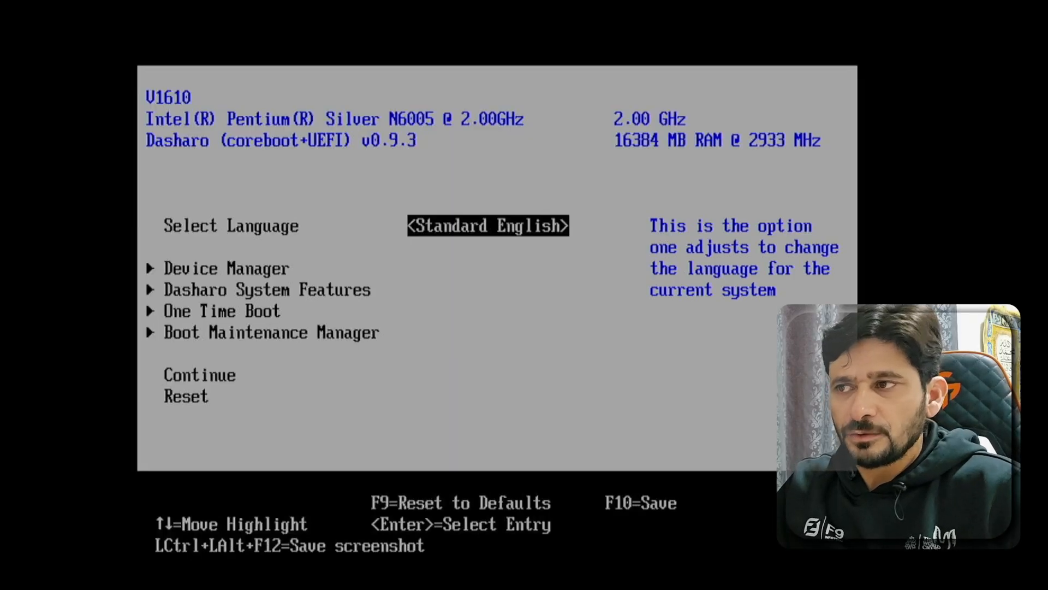
Step: Review the Secure Boot and TPM device settings, keeping TPM 2.0 as the attempted device
key("Down")
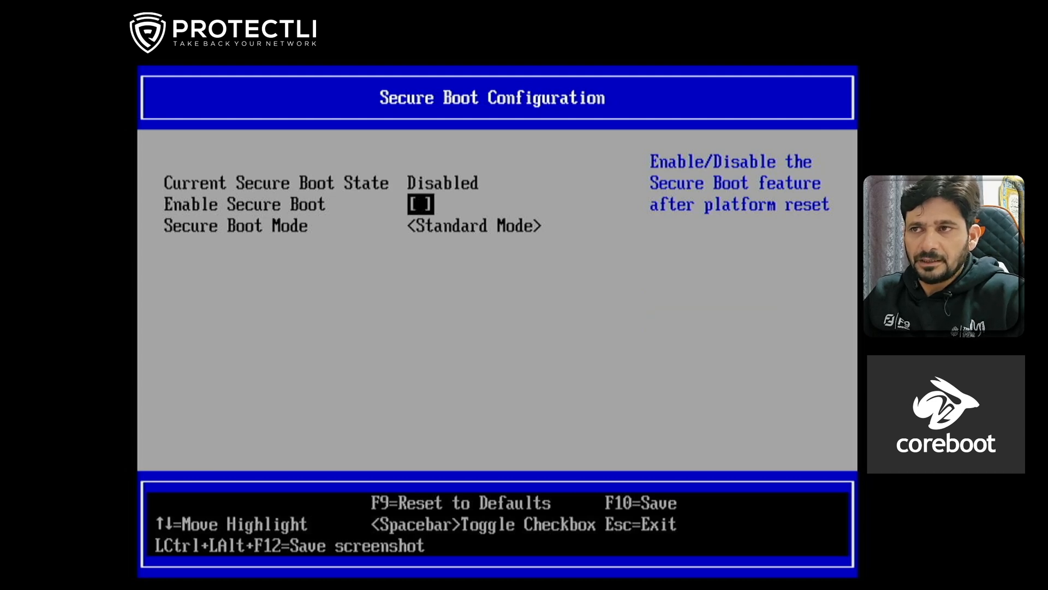
key("Esc")
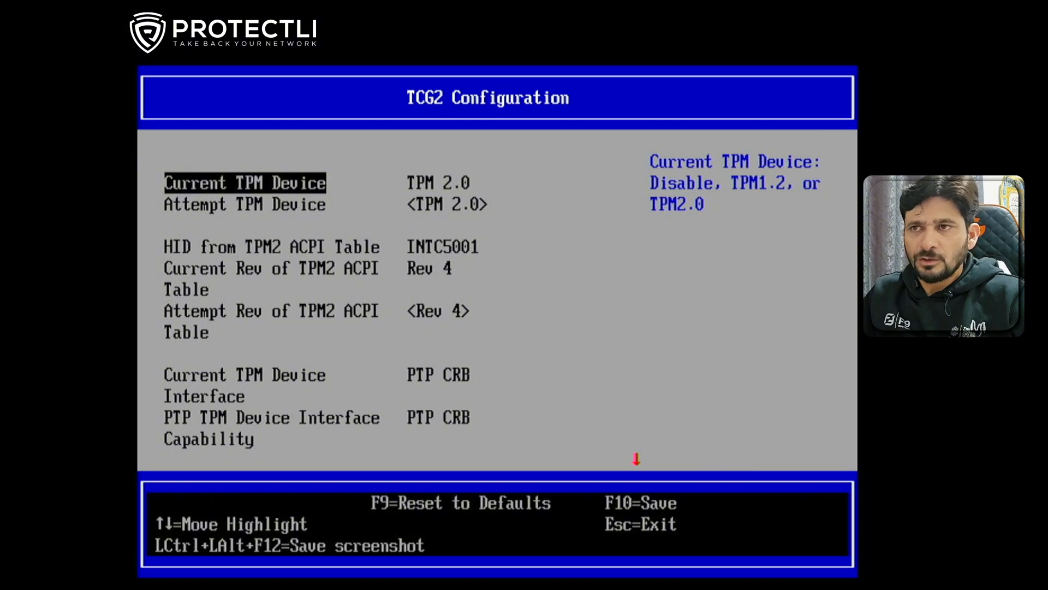
left_click(447, 204)
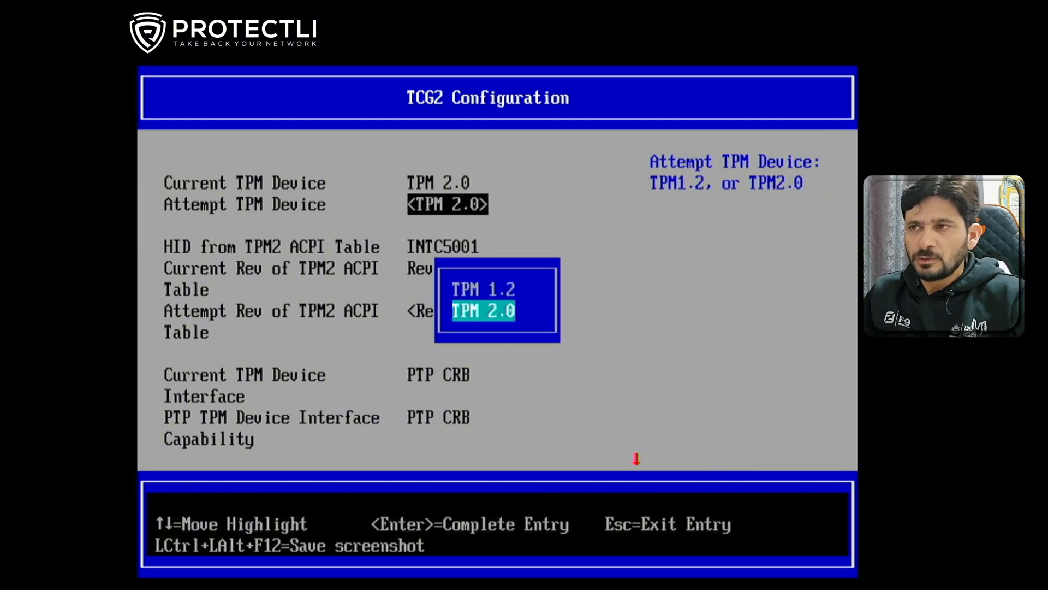
key("Up")
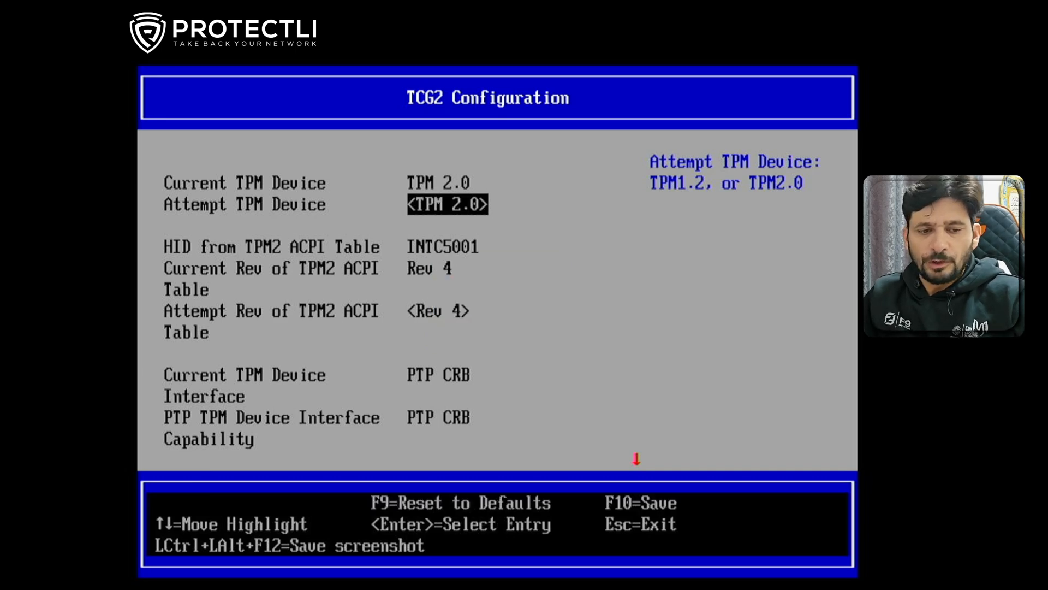
key("Up")
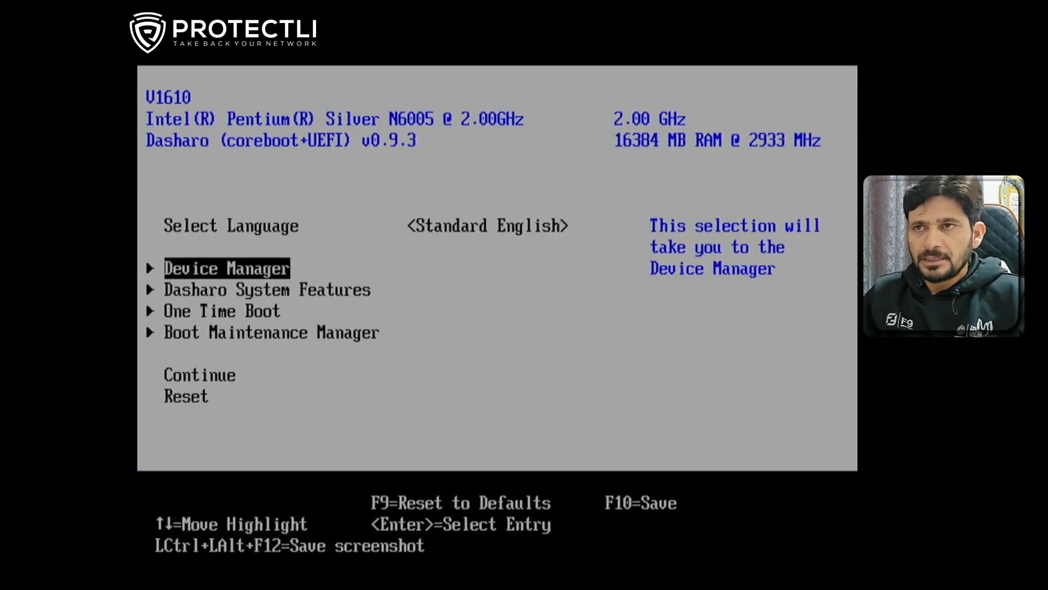
Step: Look at the boot maintenance boot order settings and leave them unchanged
key("Down")
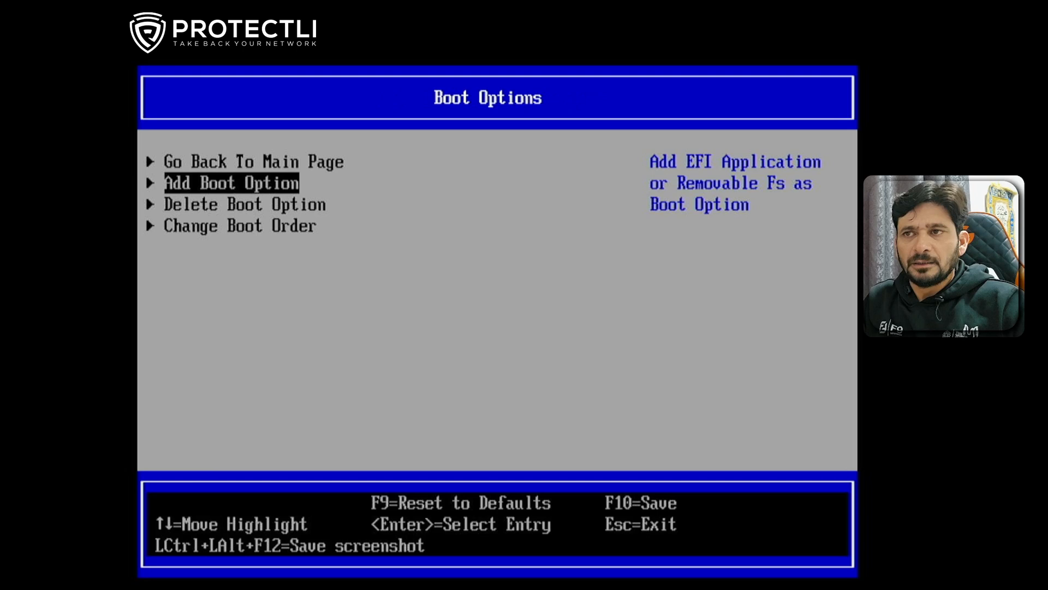
key("Down")
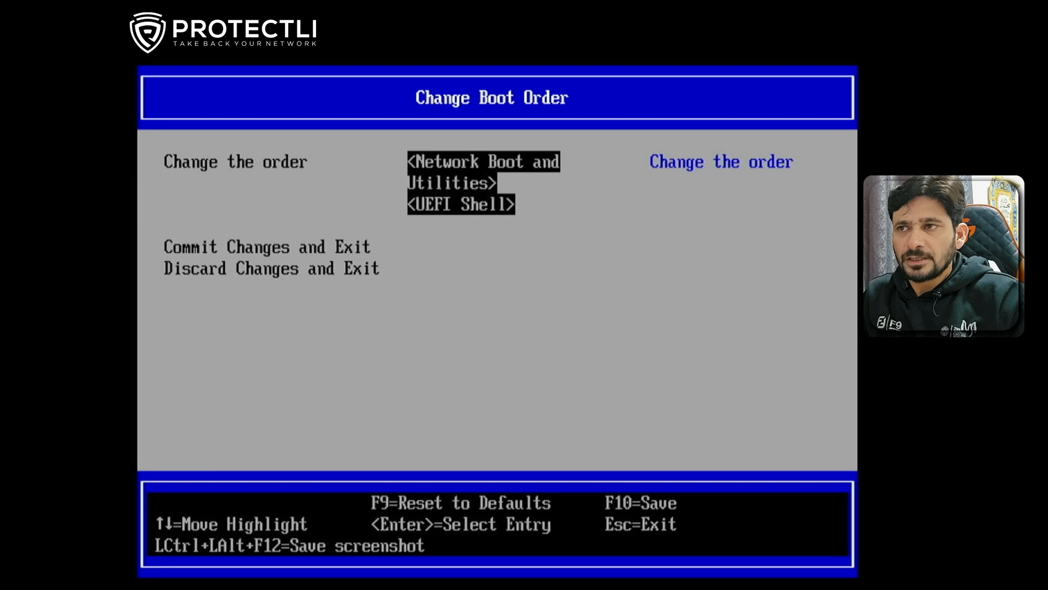
key("Esc")
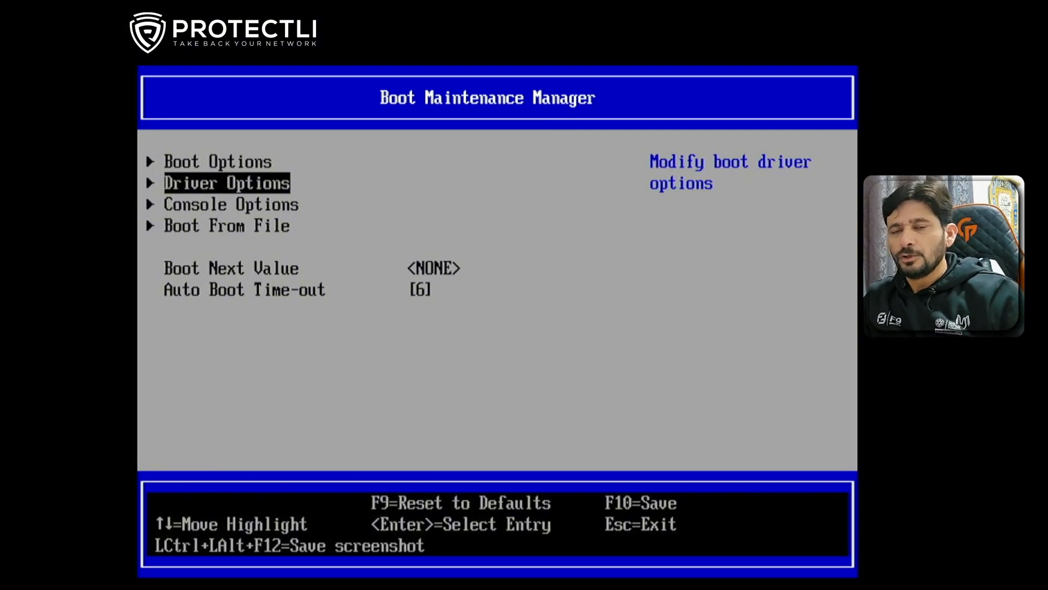
key("down")
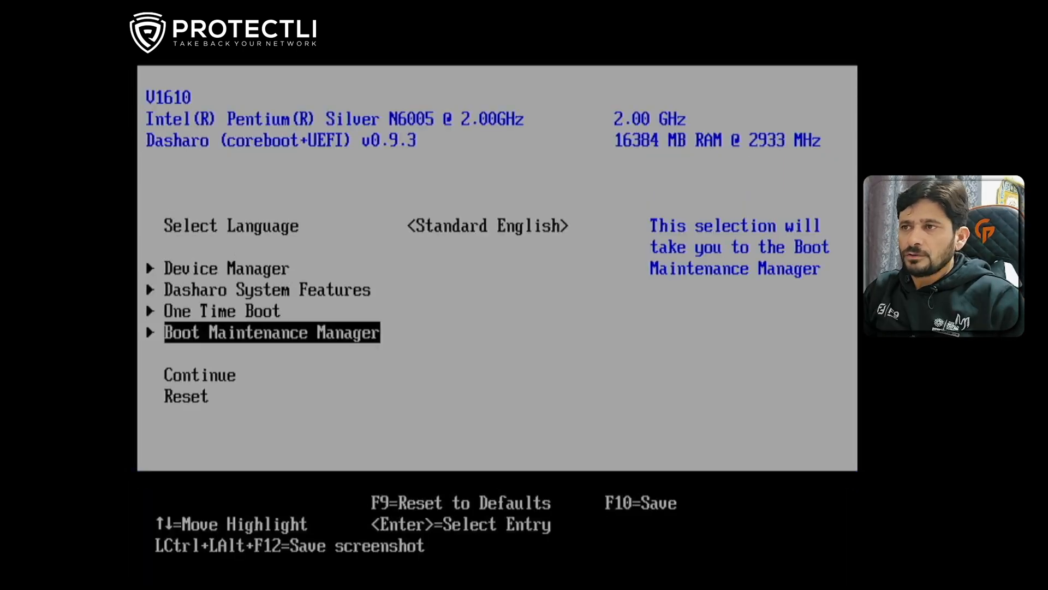
Step: Use One Time Boot to start the Network Boot and Utilities menu
key("Down")
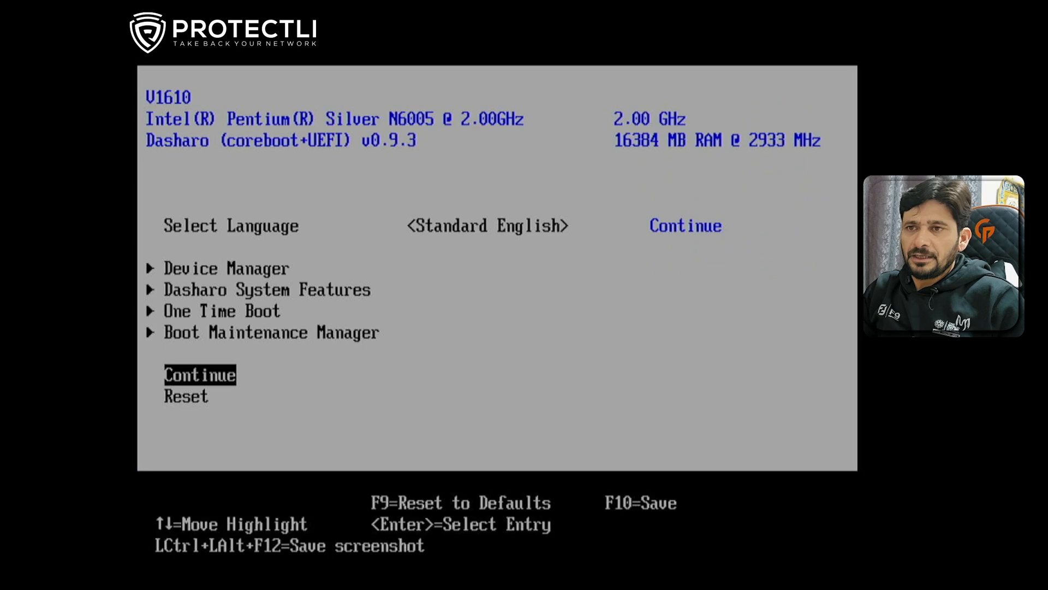
key("down")
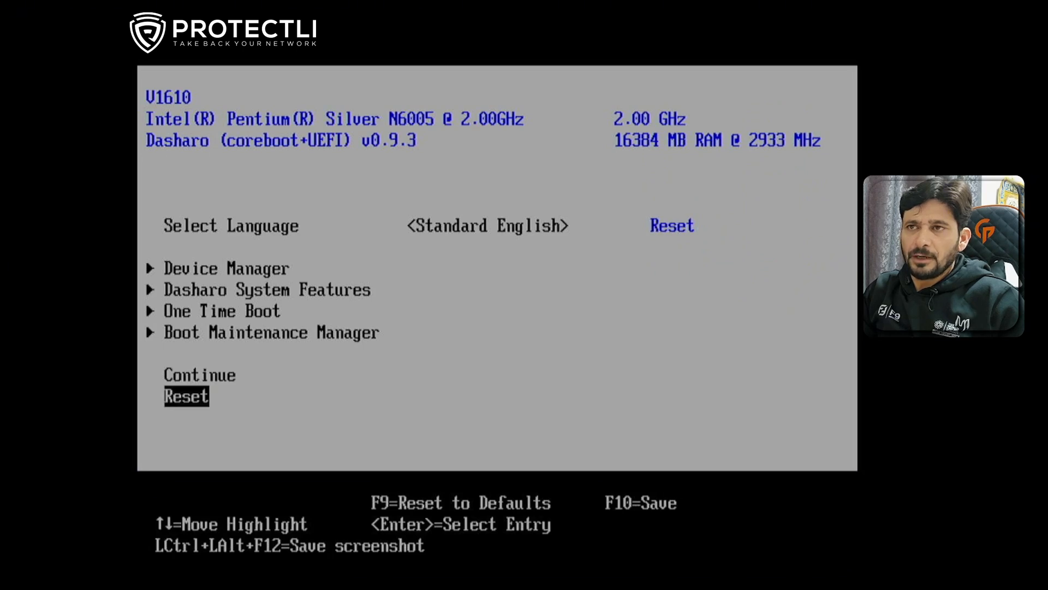
key("up")
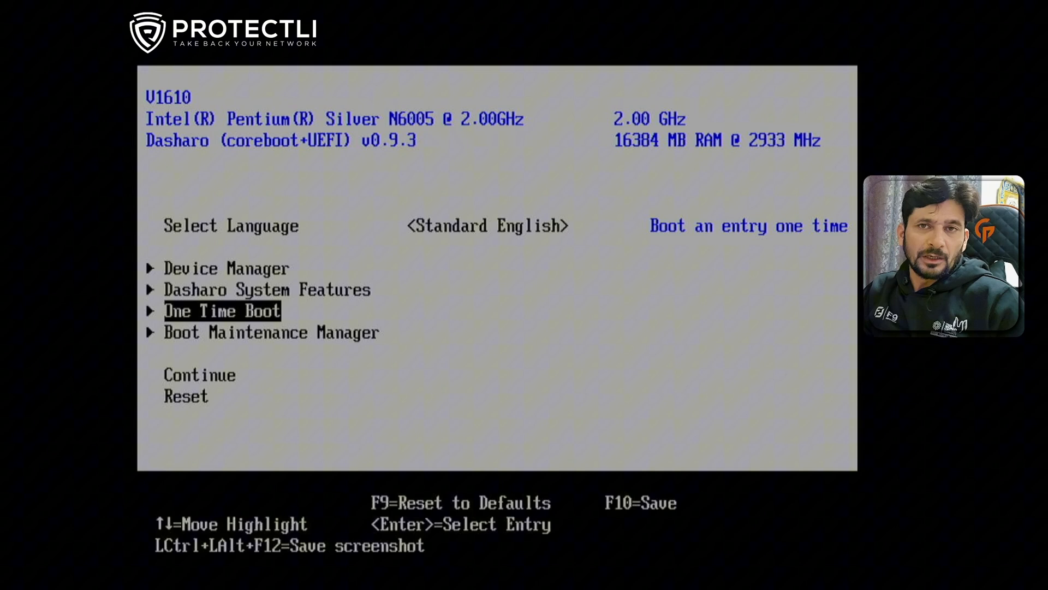
key("Down")
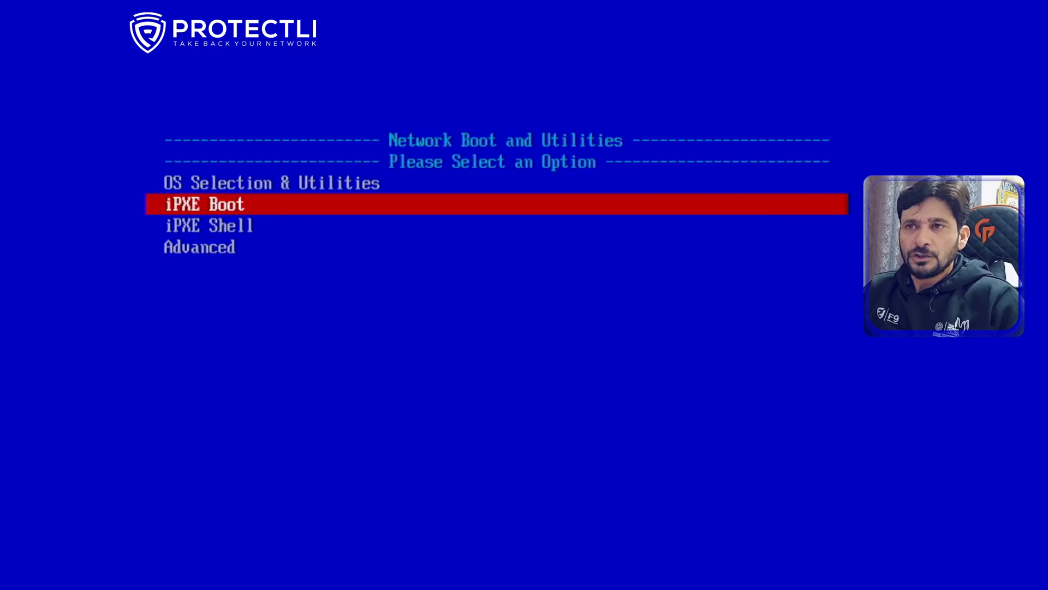
Step: Check the Advanced netboot payload URL, then iPXE-boot into the netboot.protectli.com menu
key("Down")
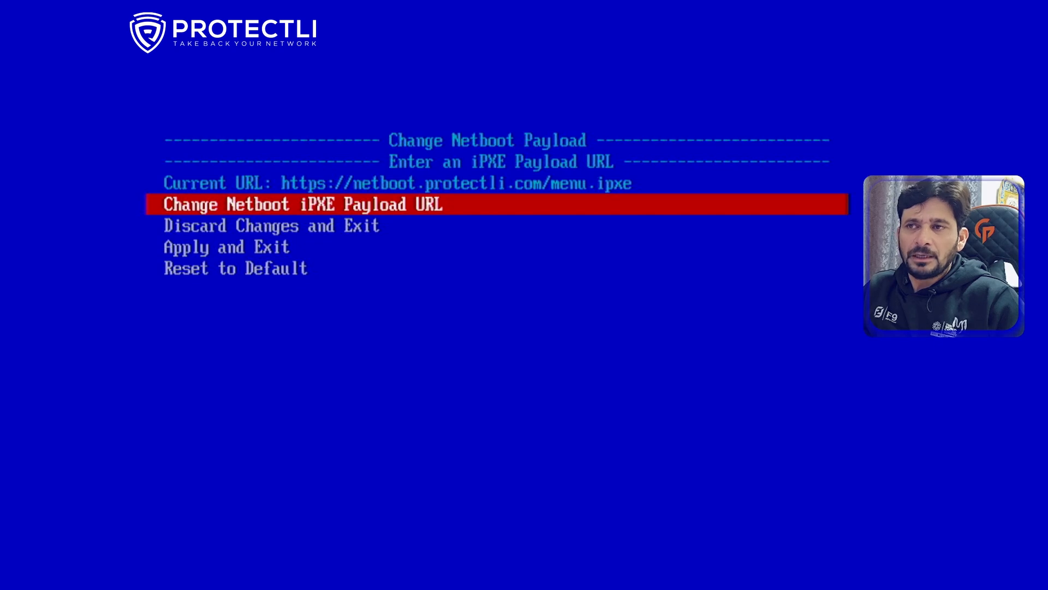
key("Down")
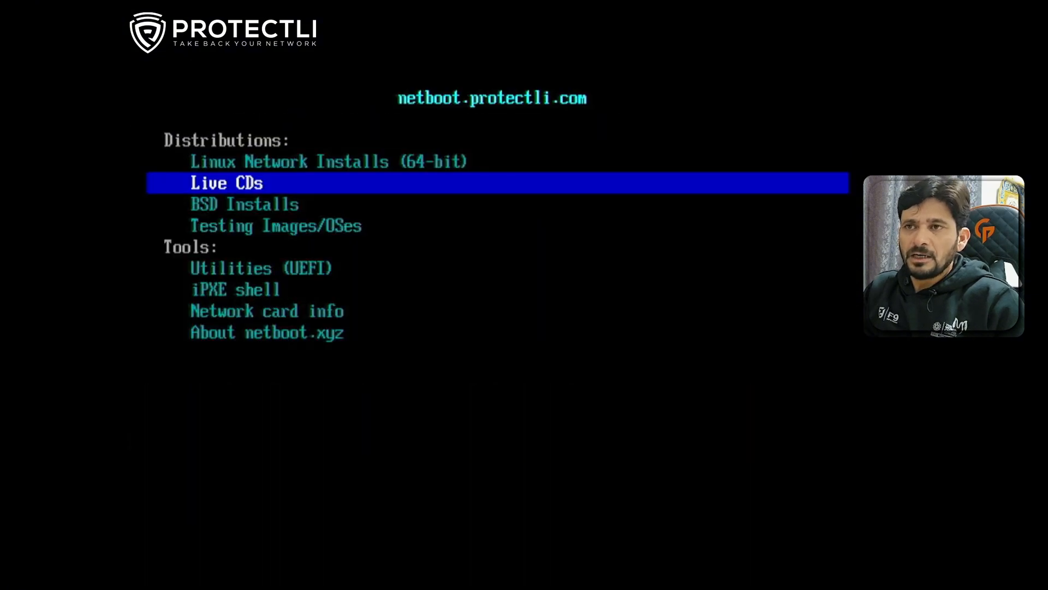
Step: Browse the FreeBSD and OPNsense BSD installers, then go to the Linux installers list
key("Up")
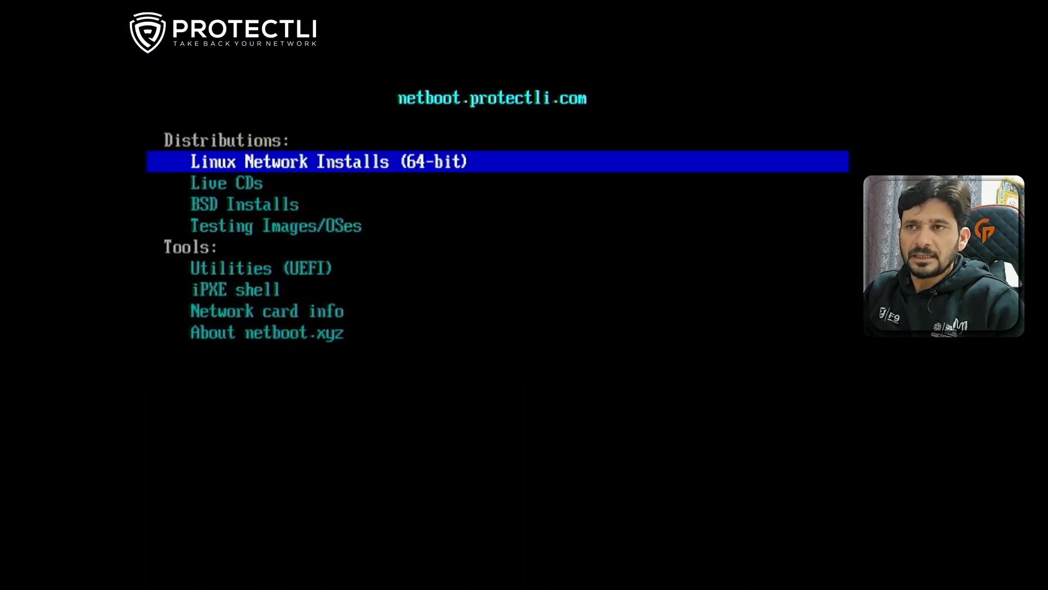
key("Down")
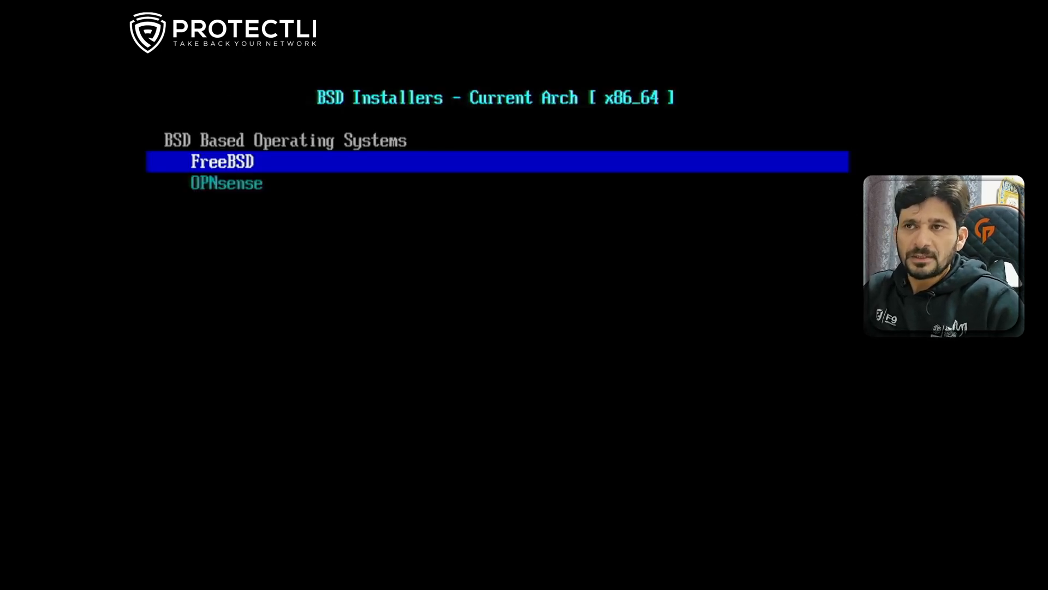
key("Down")
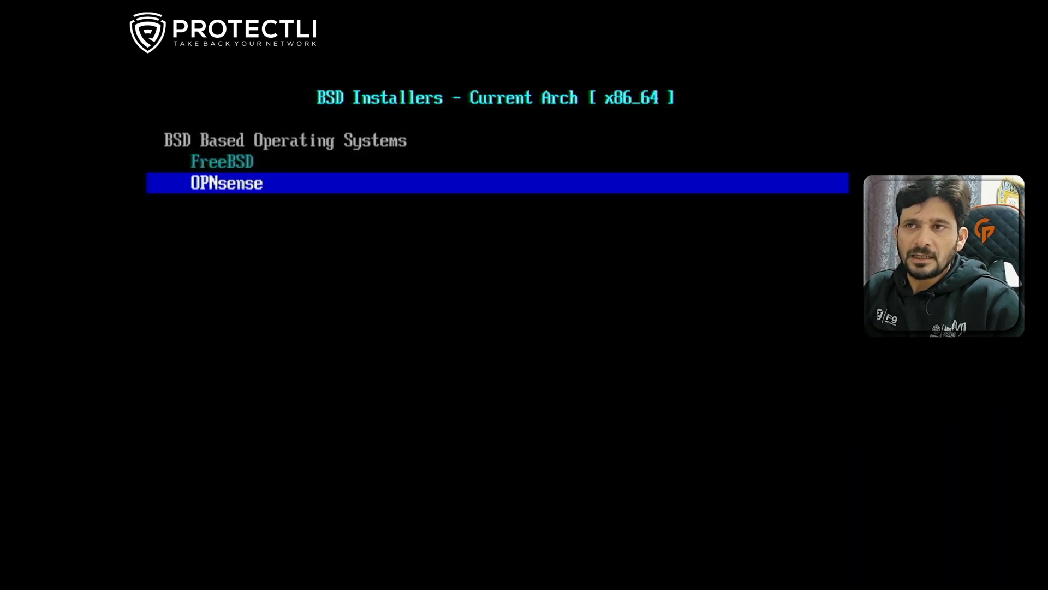
key("Up")
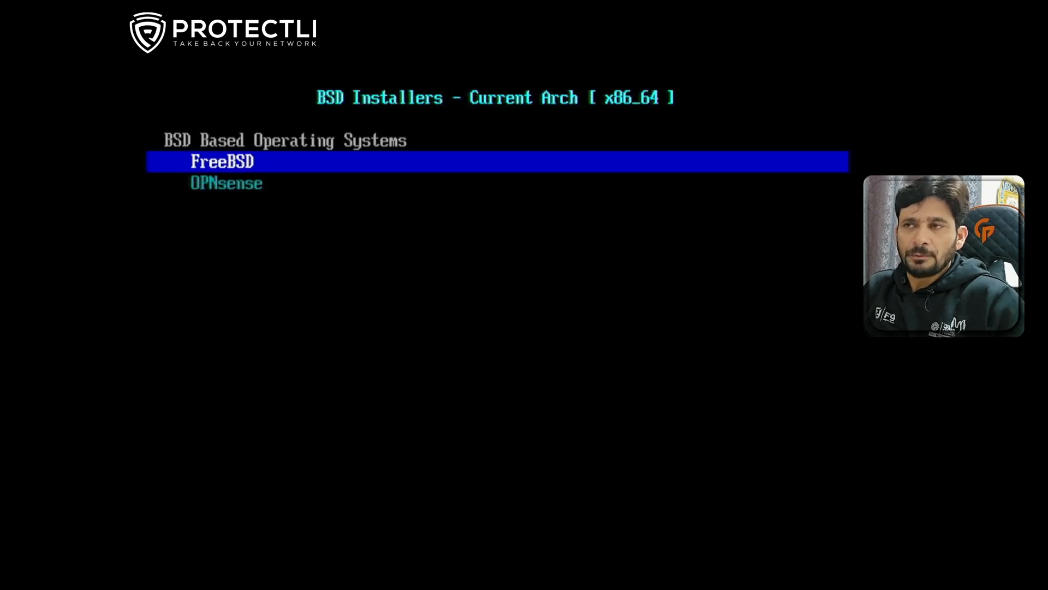
key("Down")
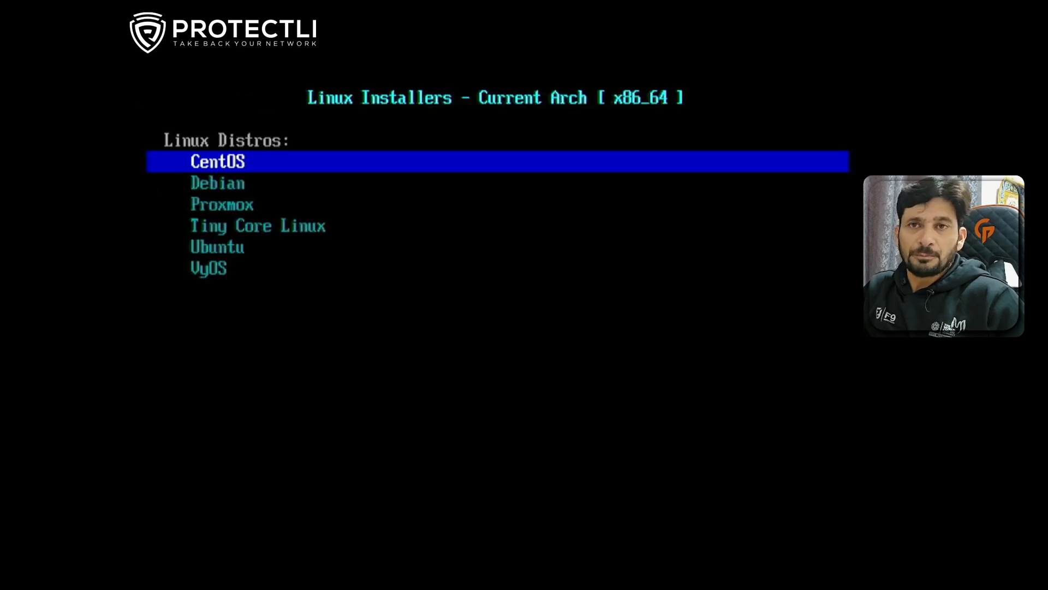
Step: Scan the Linux distros from Debian to VyOS and enter the Proxmox installer menu
key("Down")
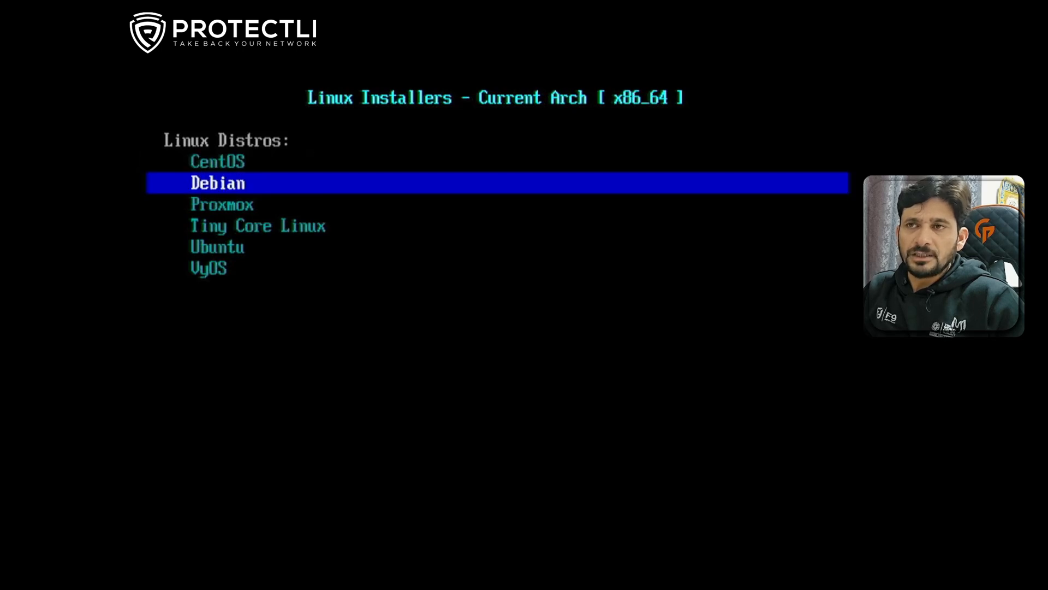
key("Down")
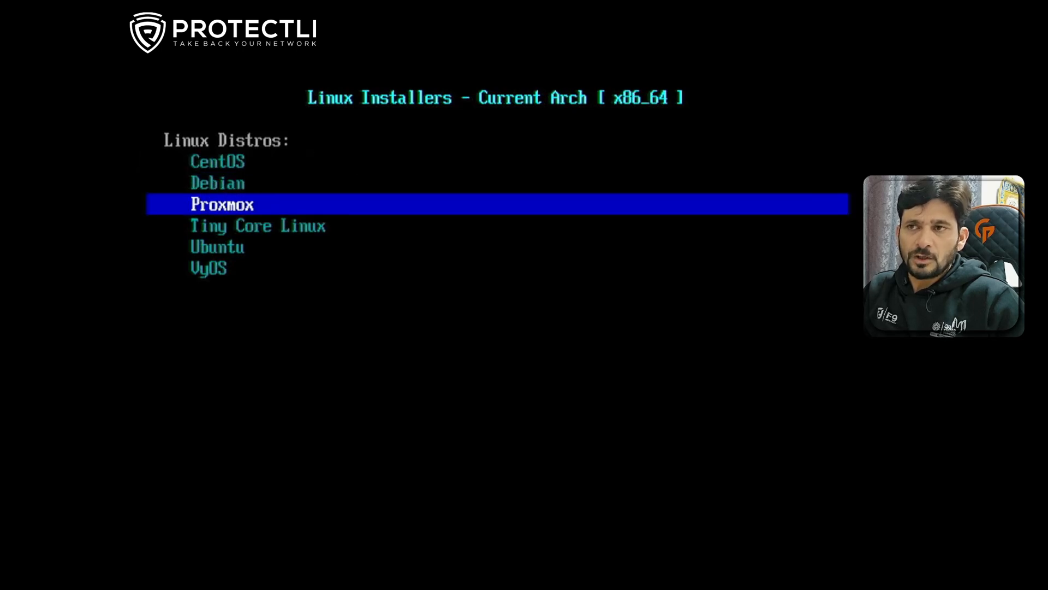
key("Down")
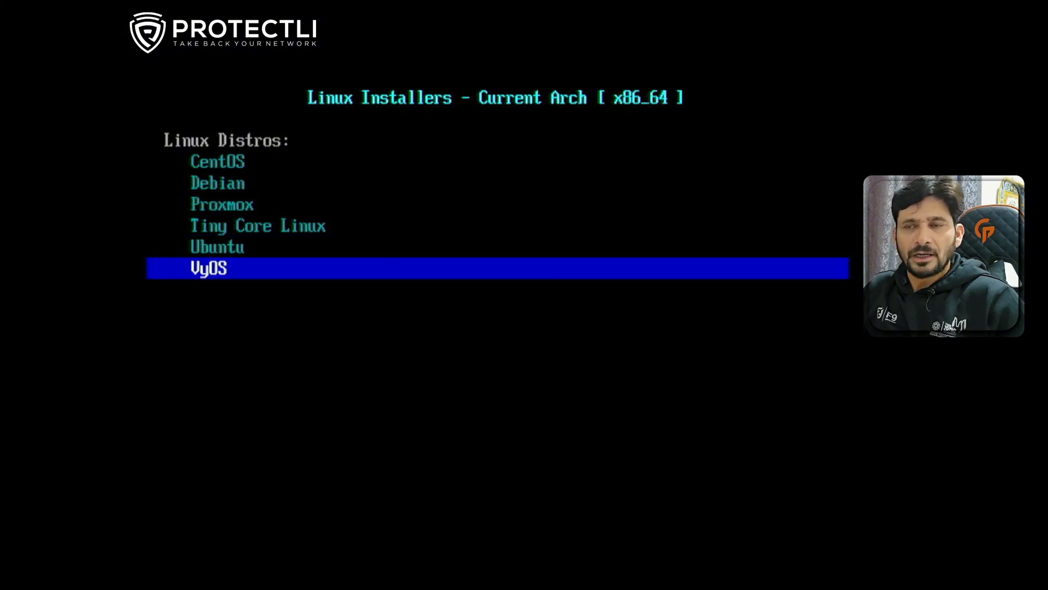
key("Up")
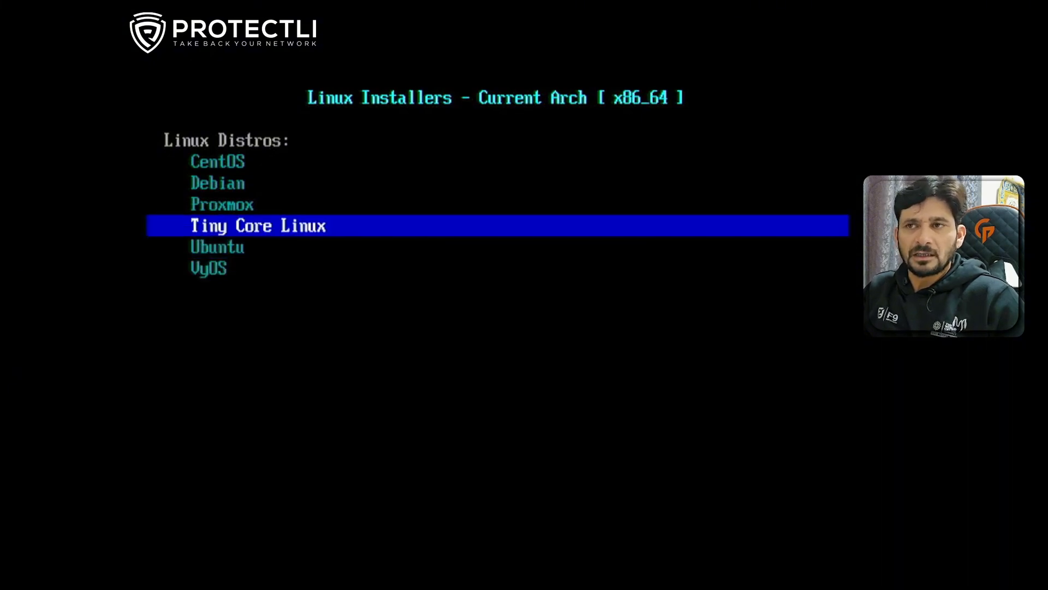
key("Up")
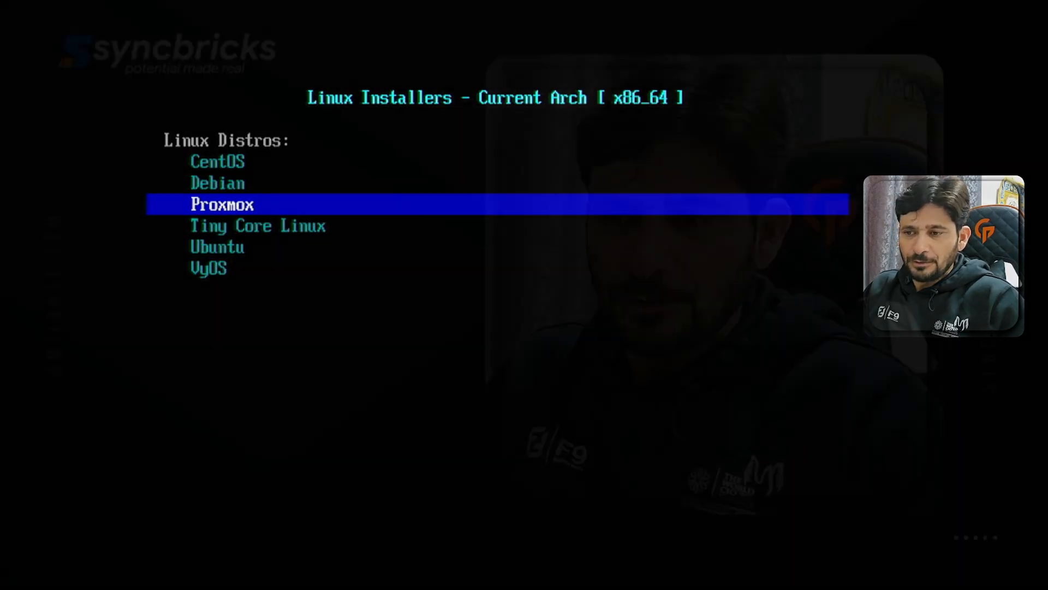
key("Down")
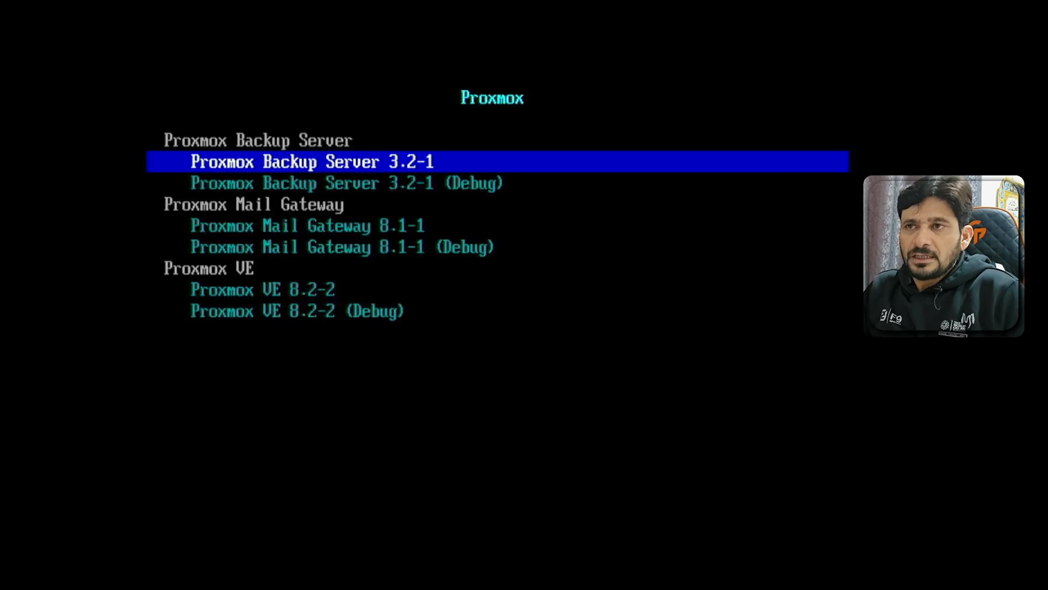
Step: Move through the Proxmox entries and boot the Proxmox VE 8.2-2 installer
key("Down")
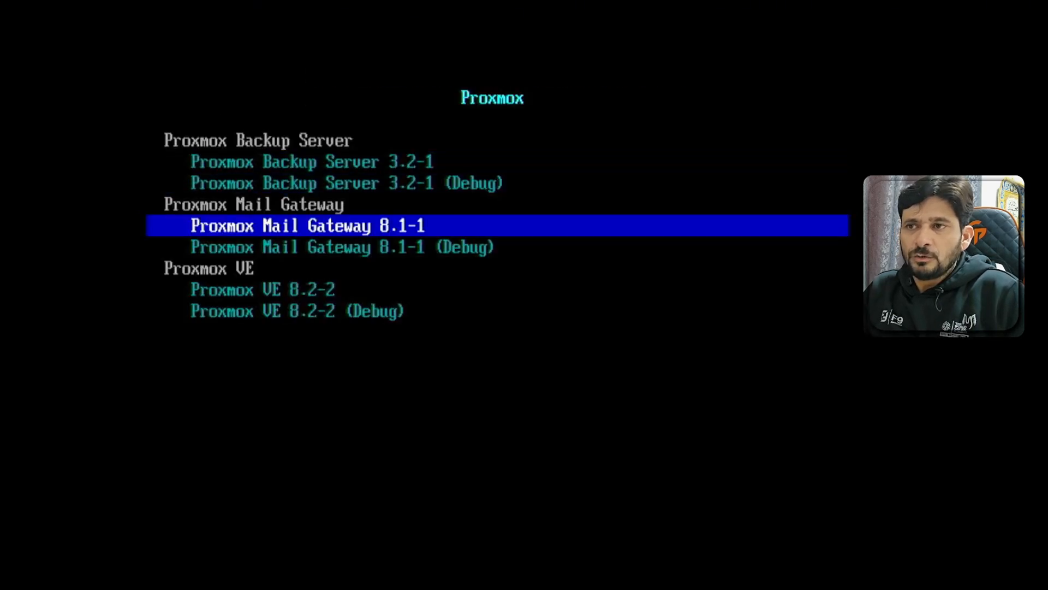
key("Down")
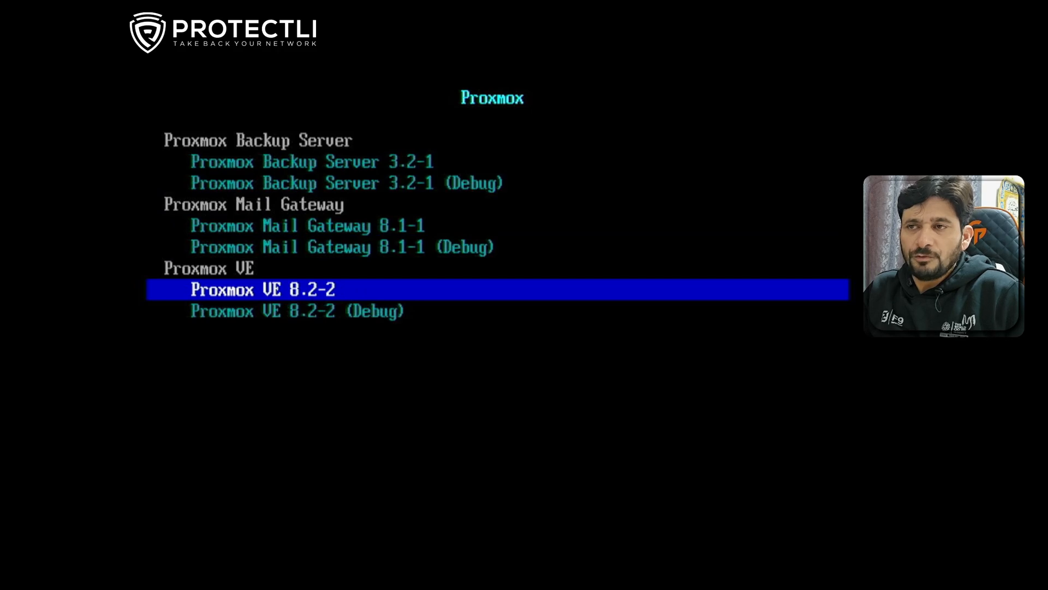
key("up")
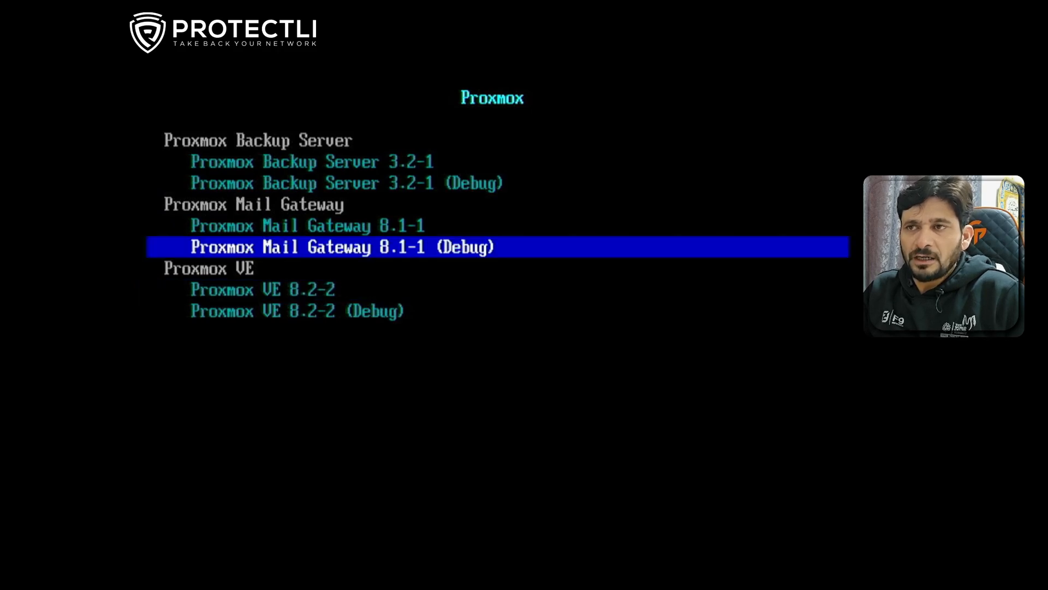
key("up")
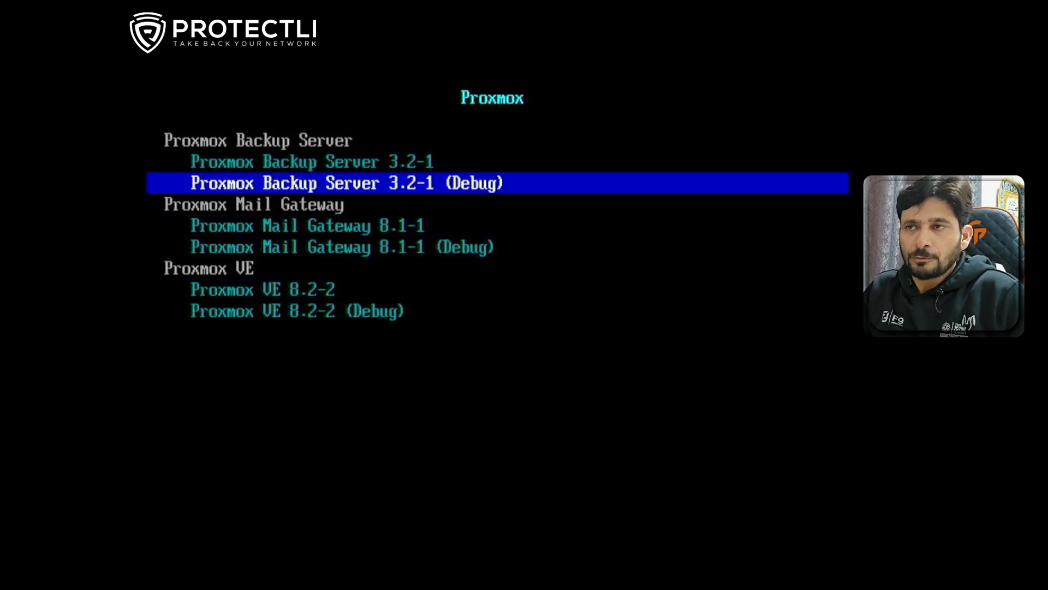
key("Down")
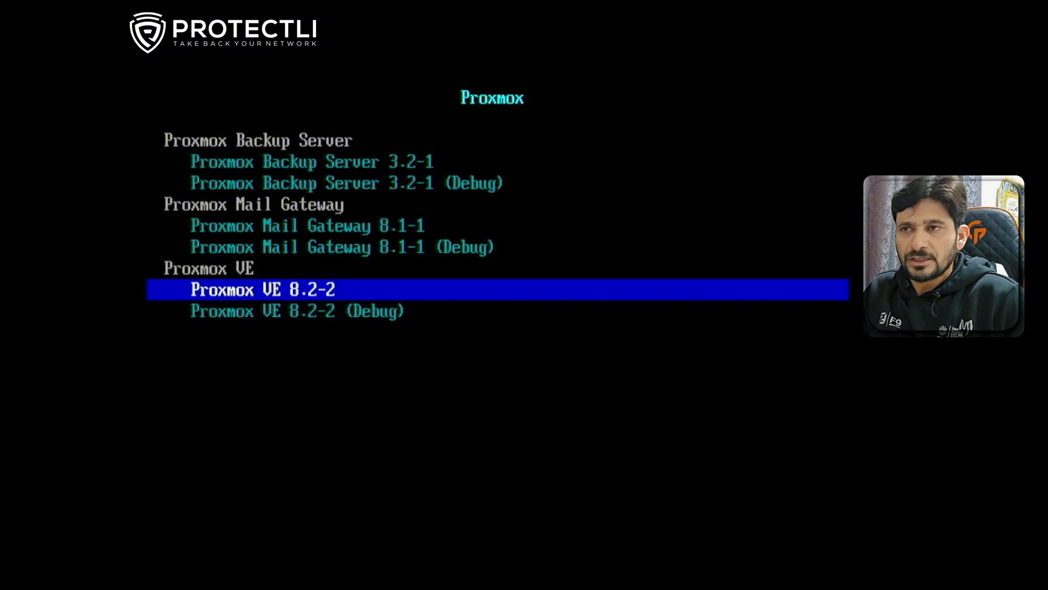
key("Up")
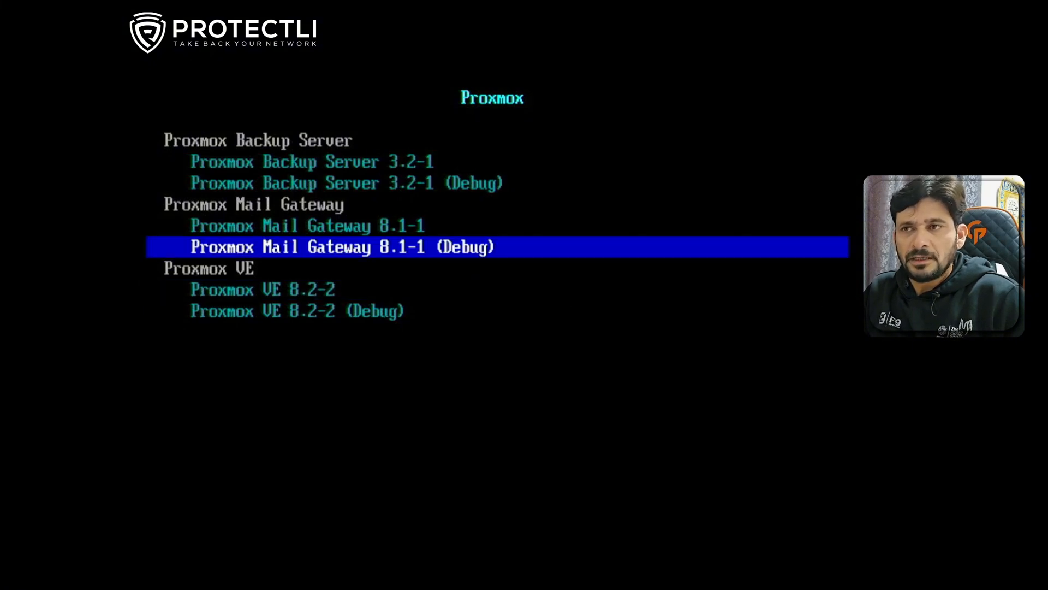
key("Down")
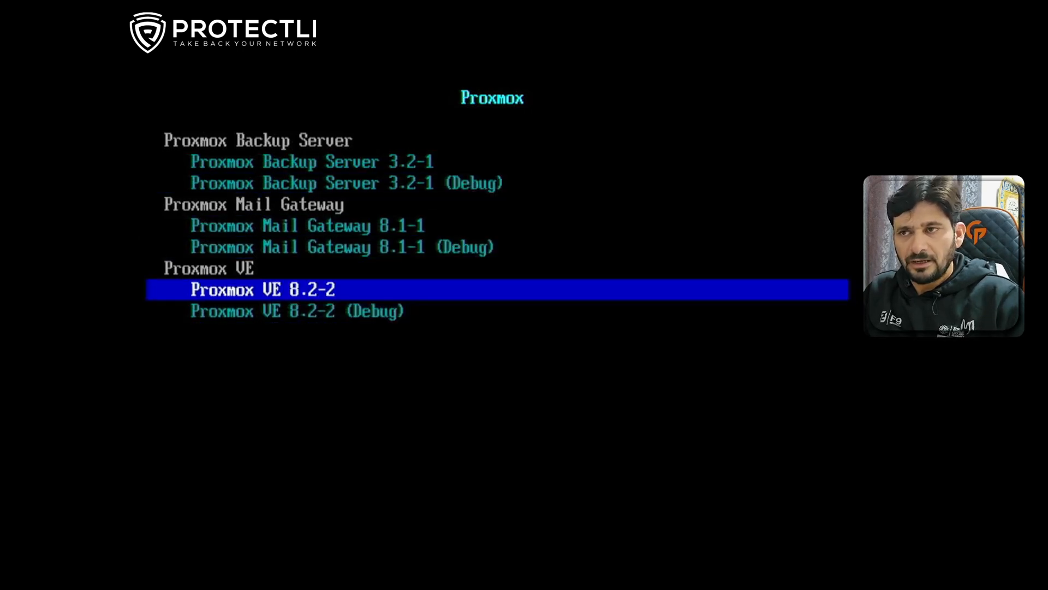
key("enter")
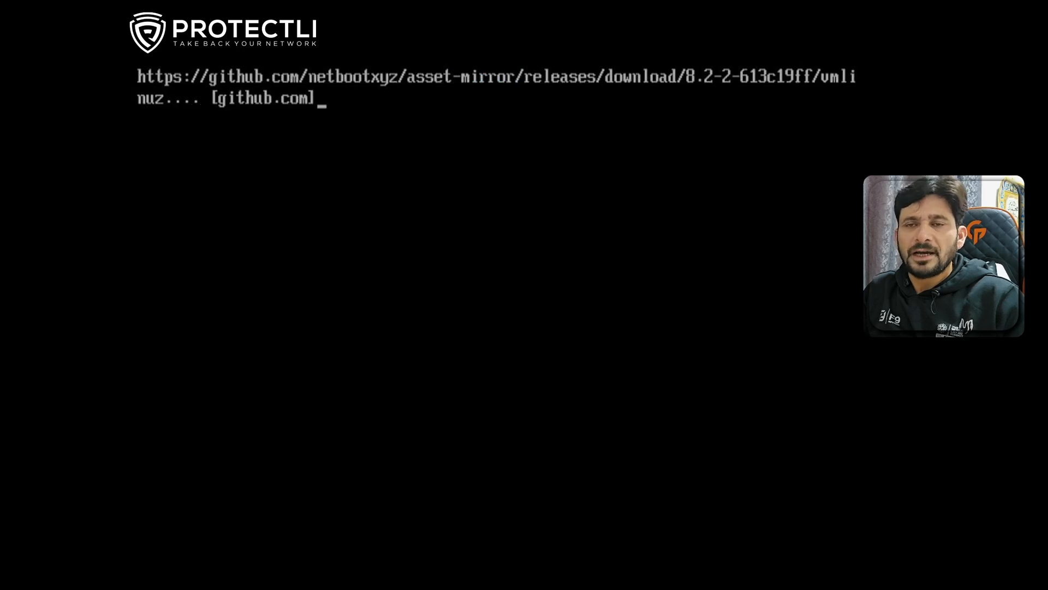